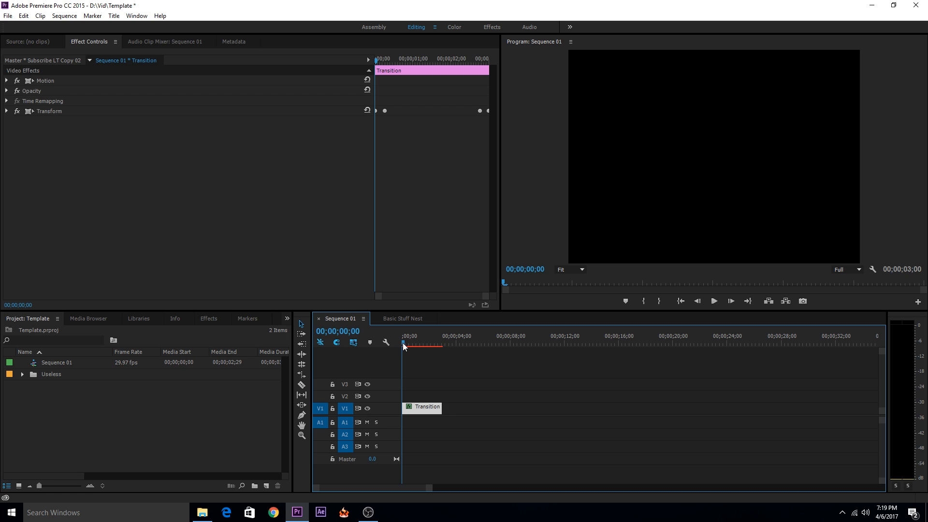
- Change the Transition title's text to INTO in the Titler
{"action": "left_click", "coordinate": [418, 343]}
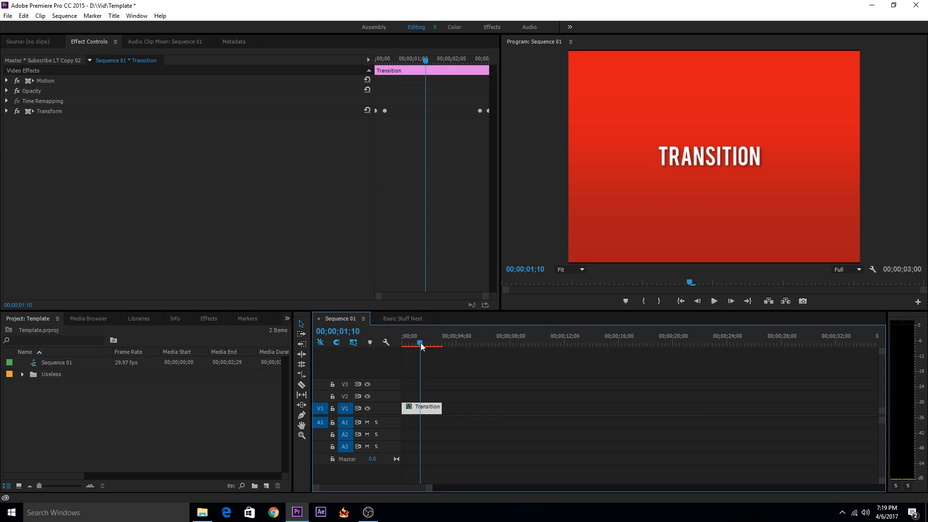
{"action": "mouse_move", "coordinate": [427, 411]}
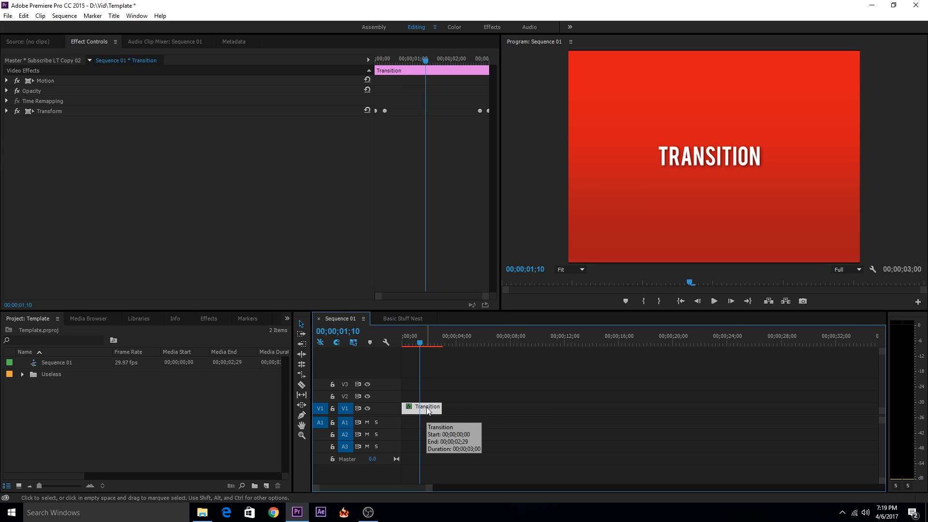
{"action": "double_click", "coordinate": [426, 408]}
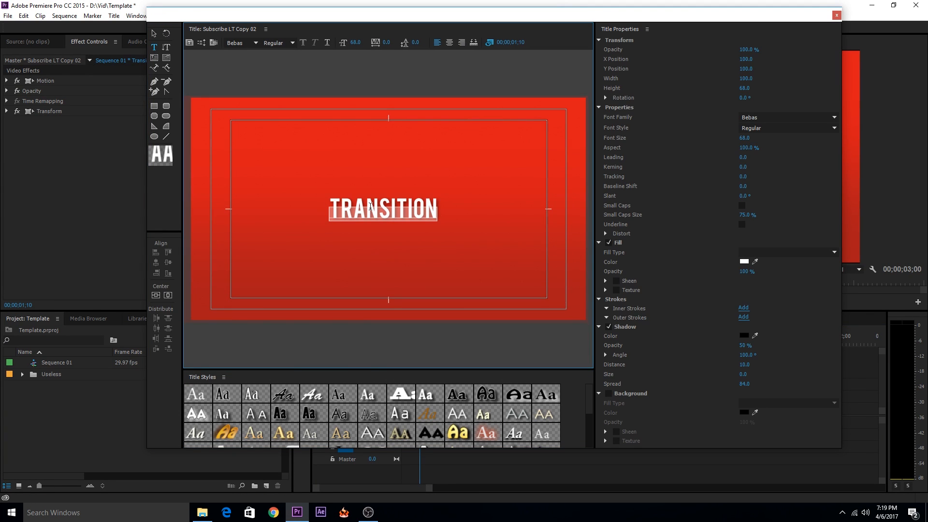
{"action": "type", "text": "INTO"}
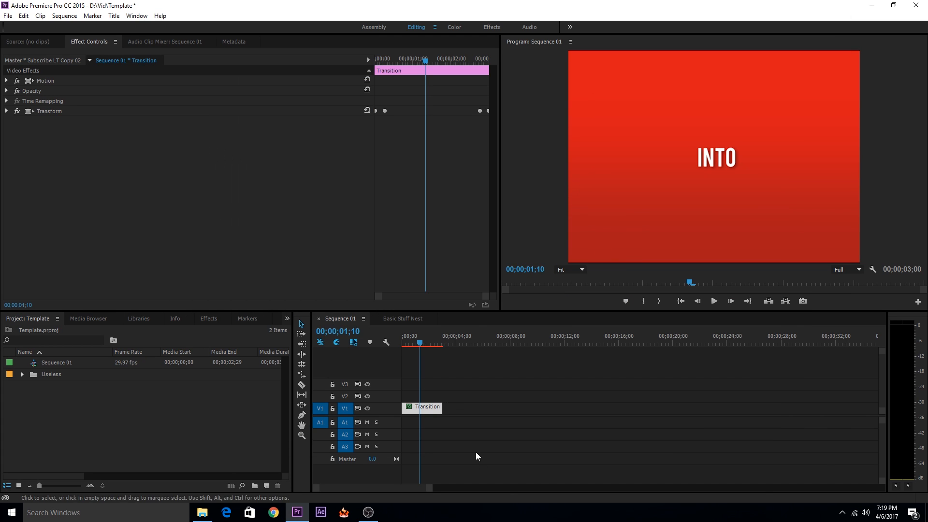
{"action": "mouse_move", "coordinate": [412, 409]}
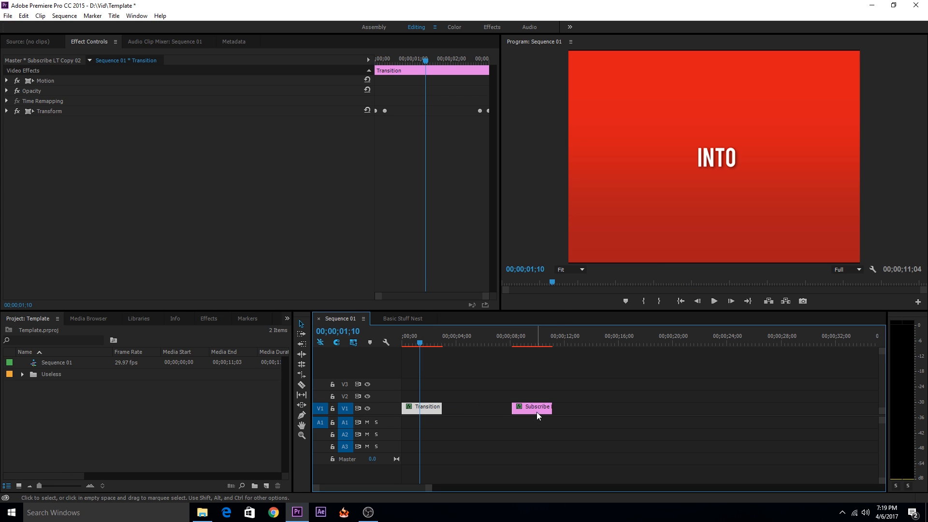
- Review the Subscribe title in the Titler and close it unchanged
{"action": "double_click", "coordinate": [535, 407]}
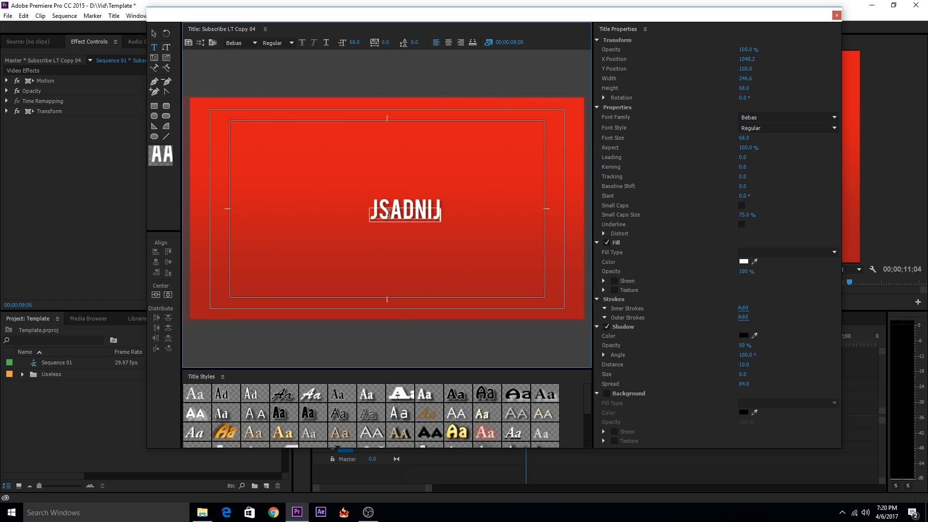
{"action": "left_click", "coordinate": [835, 15]}
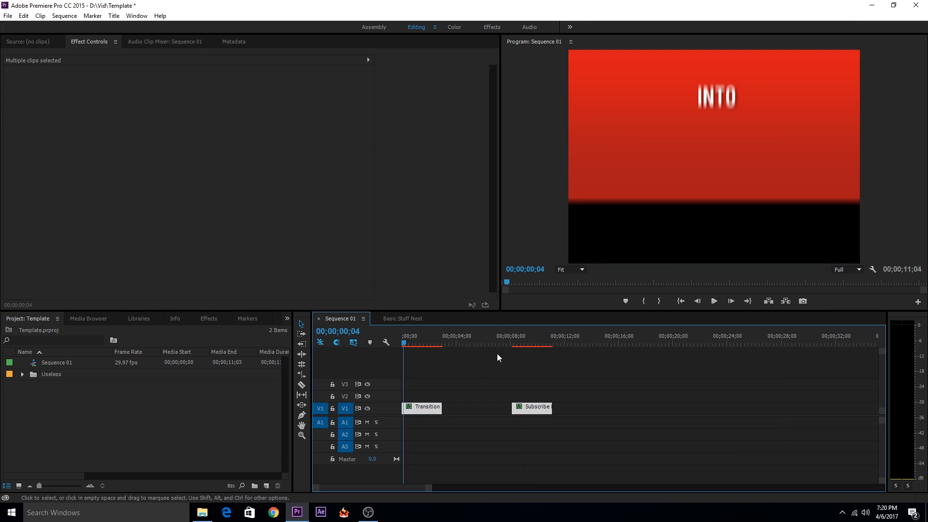
{"action": "mouse_move", "coordinate": [426, 399]}
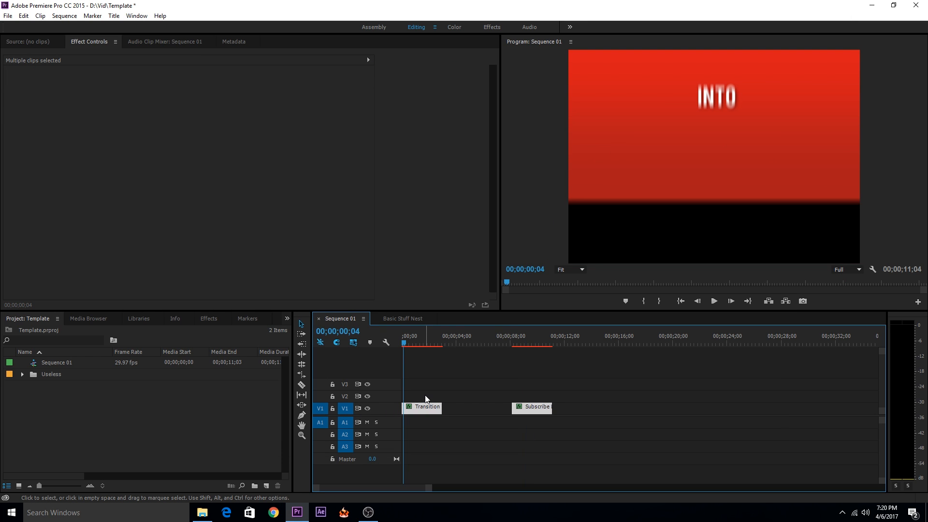
- Clear the sequence and create a new title, Title 06, with default settings
{"action": "left_click", "coordinate": [253, 396]}
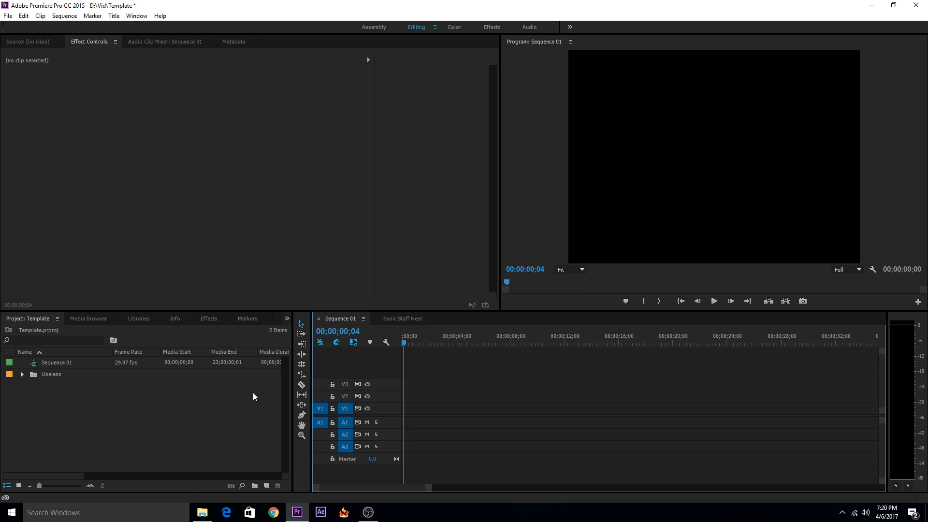
{"action": "mouse_move", "coordinate": [145, 397]}
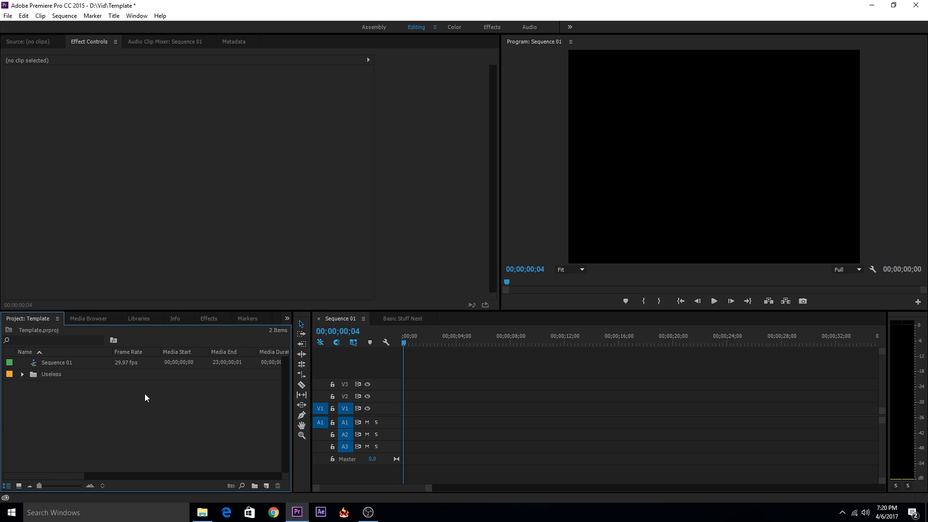
{"action": "right_click", "coordinate": [145, 397]}
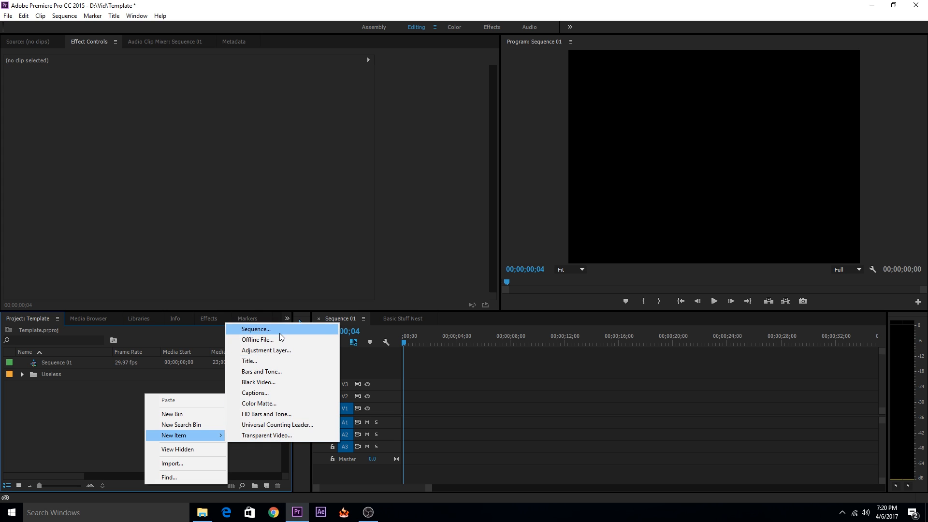
{"action": "left_click", "coordinate": [248, 360]}
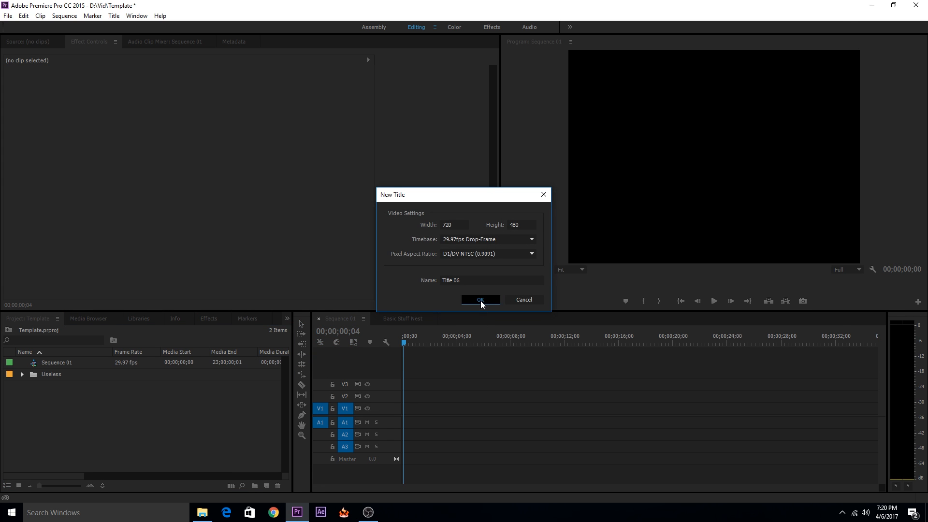
{"action": "left_click", "coordinate": [480, 300]}
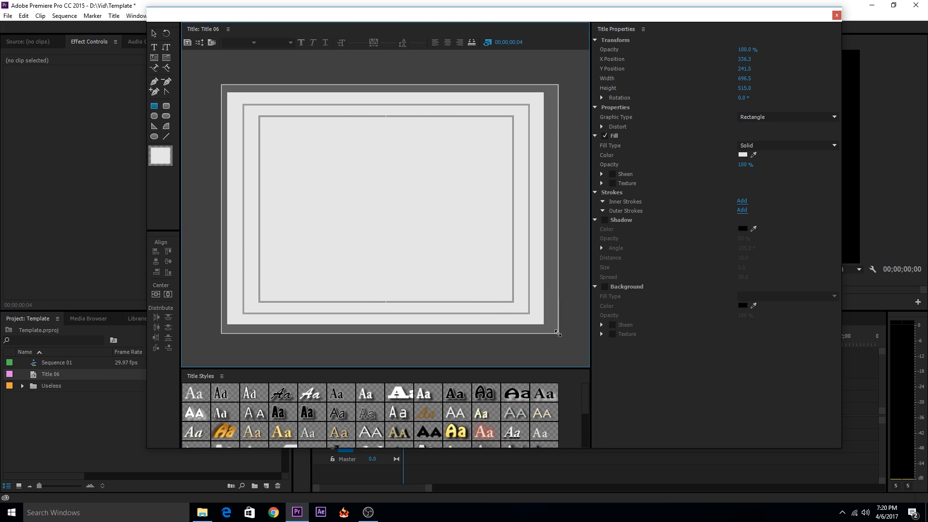
- Colour the rectangle red and the 'tech' text white, then leave the Titler
{"action": "left_click", "coordinate": [742, 155]}
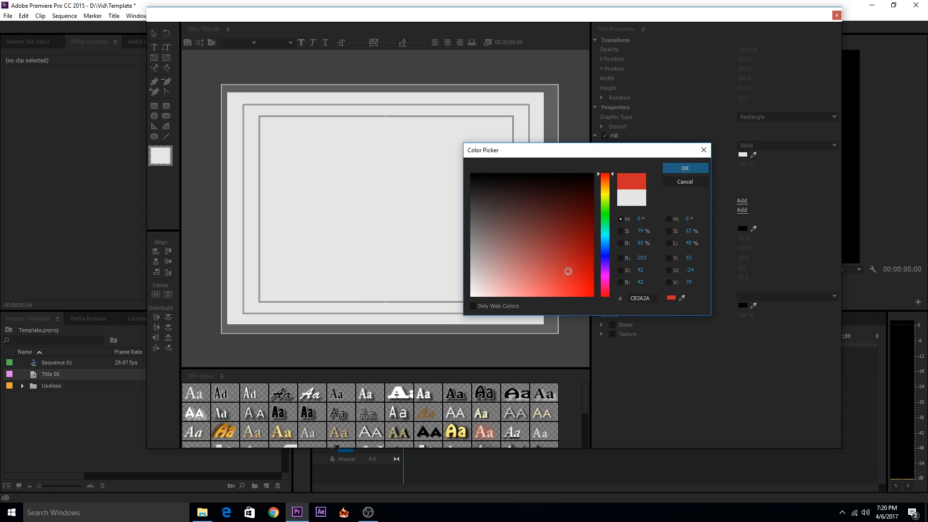
{"action": "left_click", "coordinate": [683, 168]}
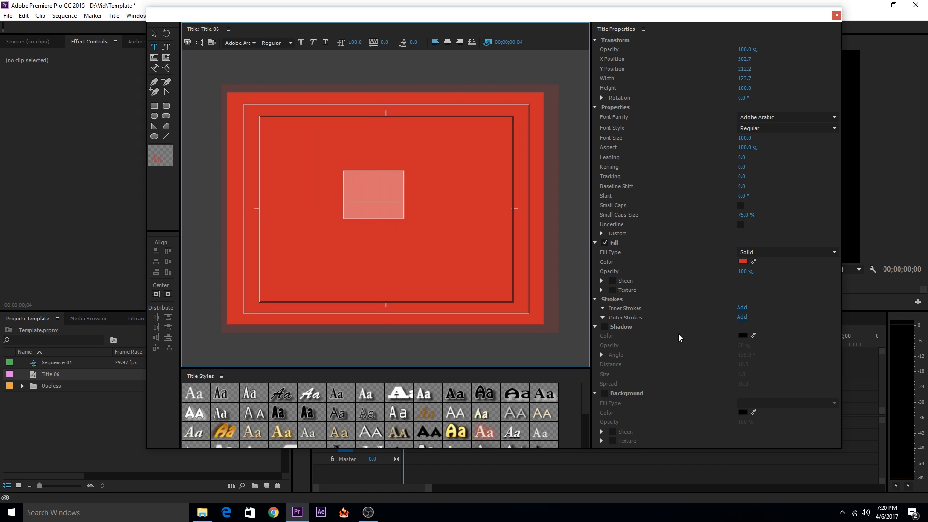
{"action": "left_click", "coordinate": [741, 262]}
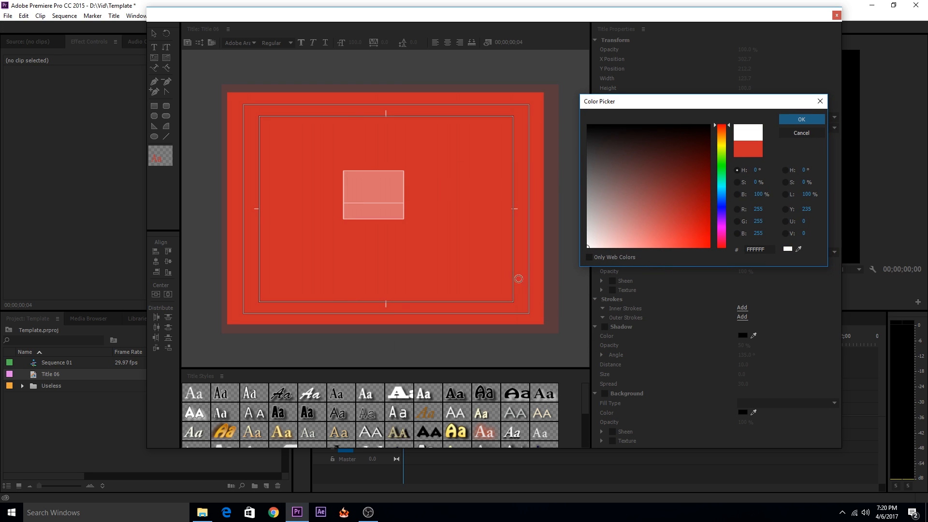
{"action": "left_click", "coordinate": [800, 120]}
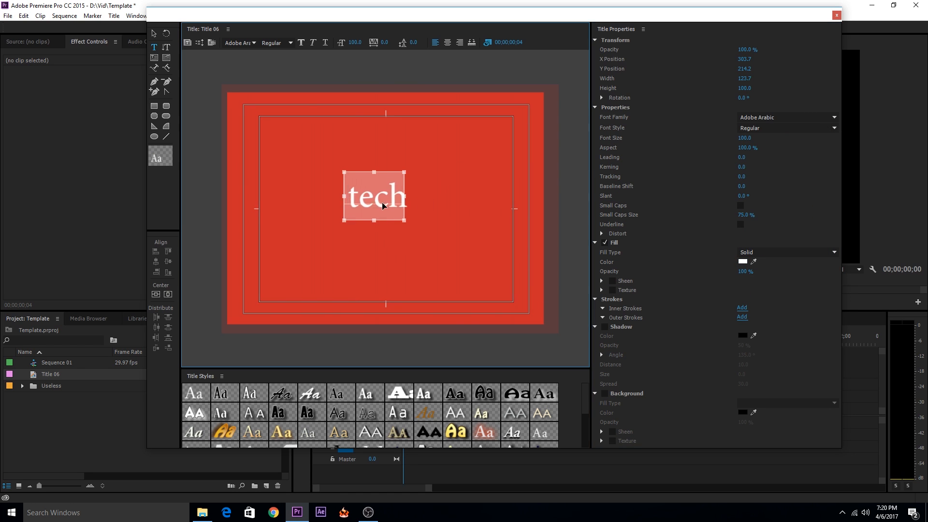
{"action": "left_click", "coordinate": [604, 326]}
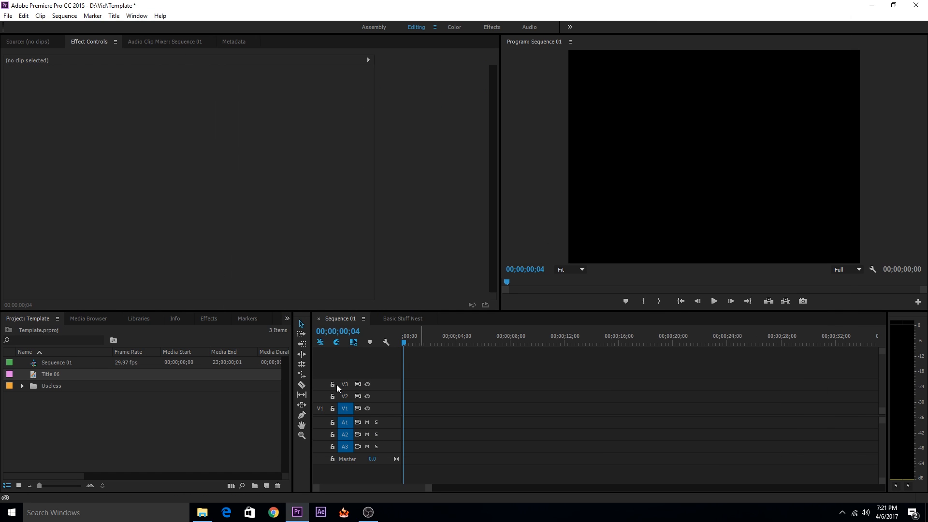
- Place Title 06 on V2 around four seconds and inspect its Motion properties
{"action": "left_click_drag", "start_coordinate": [51, 372], "coordinate": [449, 373]}
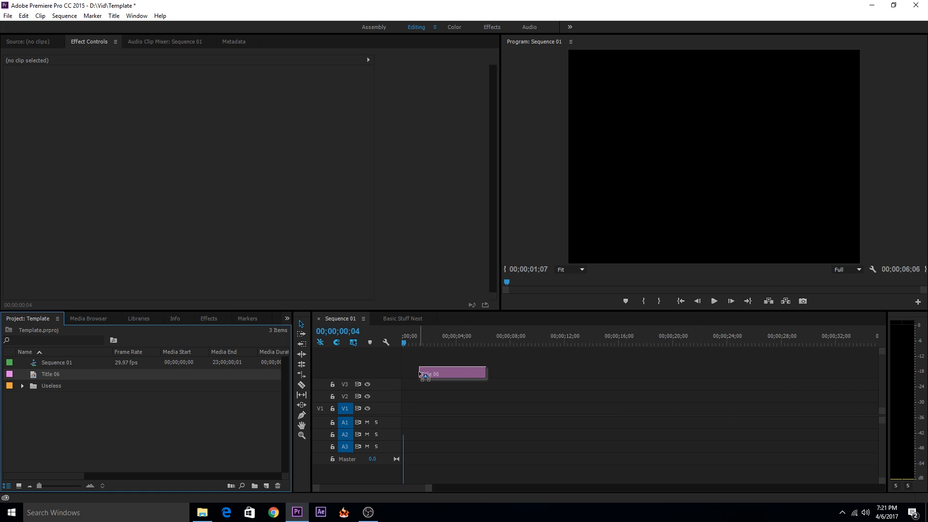
{"action": "left_click_drag", "start_coordinate": [452, 373], "coordinate": [480, 395]}
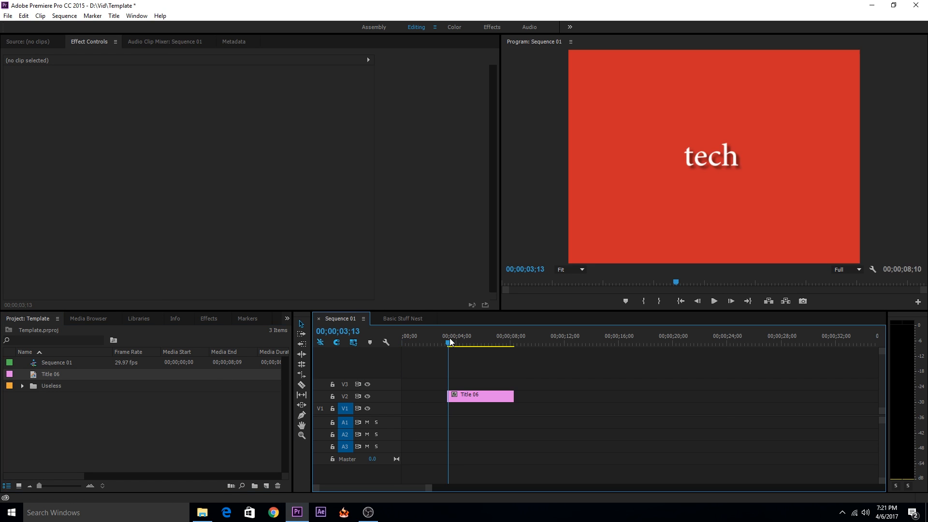
{"action": "left_click", "coordinate": [485, 343]}
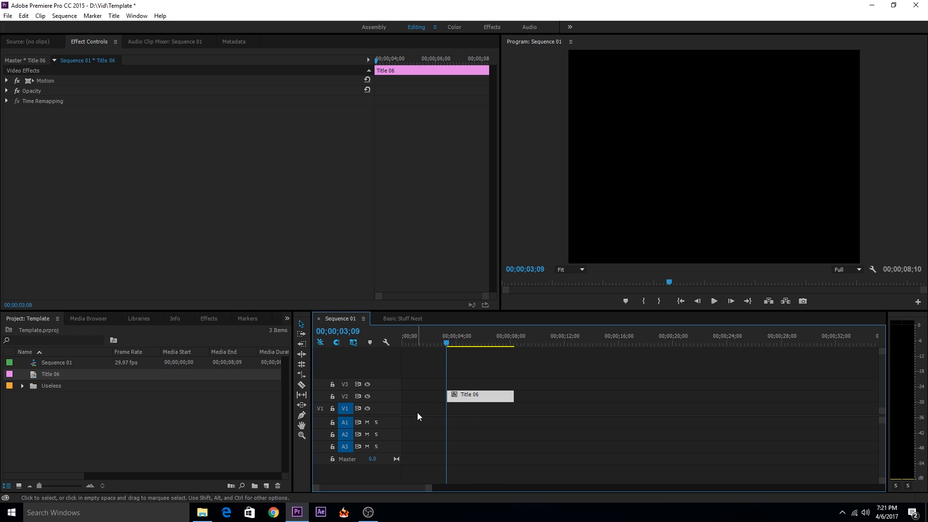
{"action": "mouse_move", "coordinate": [484, 407]}
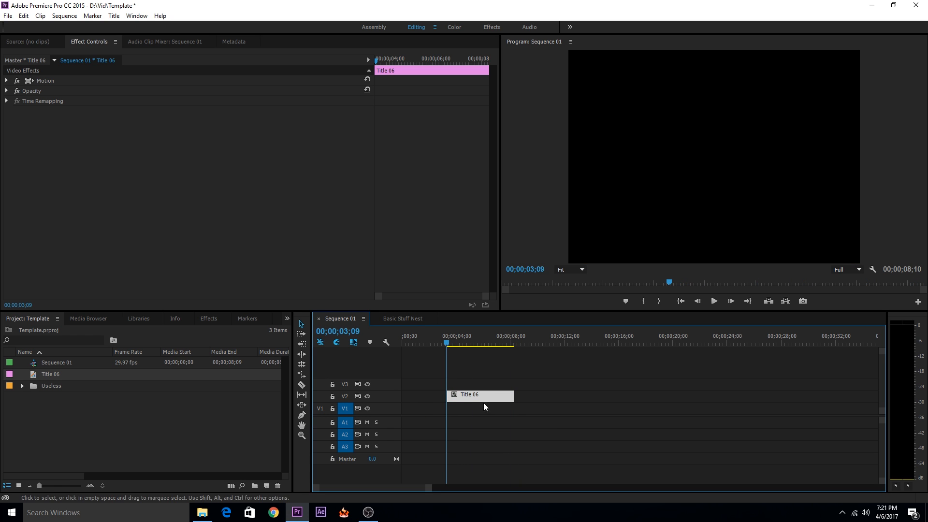
{"action": "left_click", "coordinate": [7, 80]}
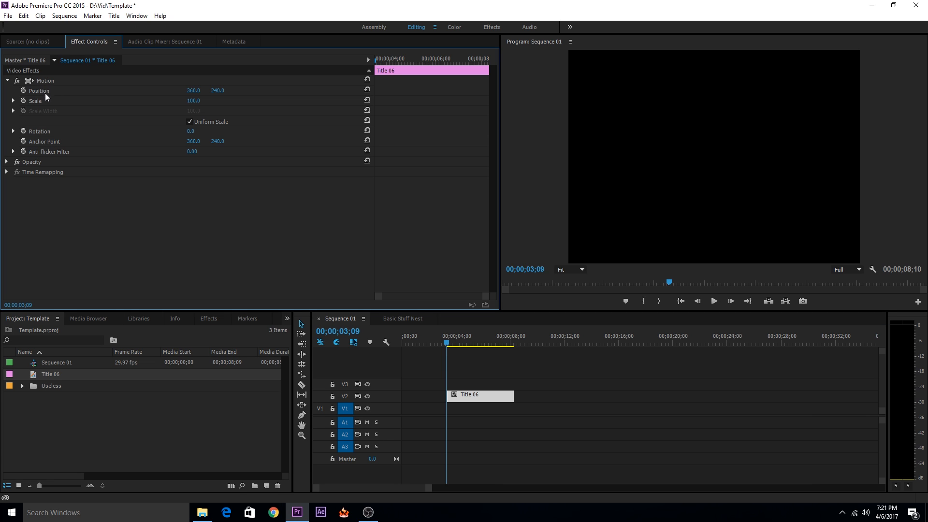
{"action": "left_click", "coordinate": [6, 80]}
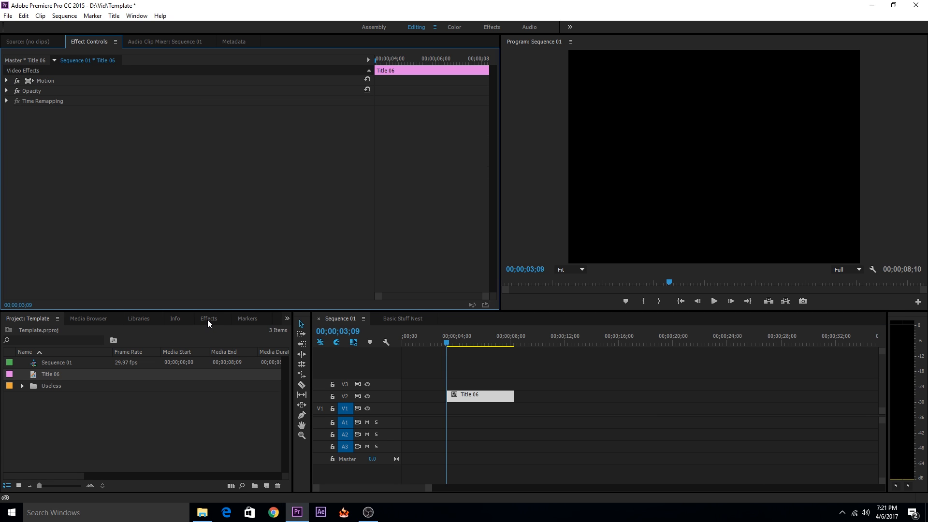
- Find the Transform effect via an Effects search for 'trans' and apply it to Title 06
{"action": "left_click", "coordinate": [208, 318]}
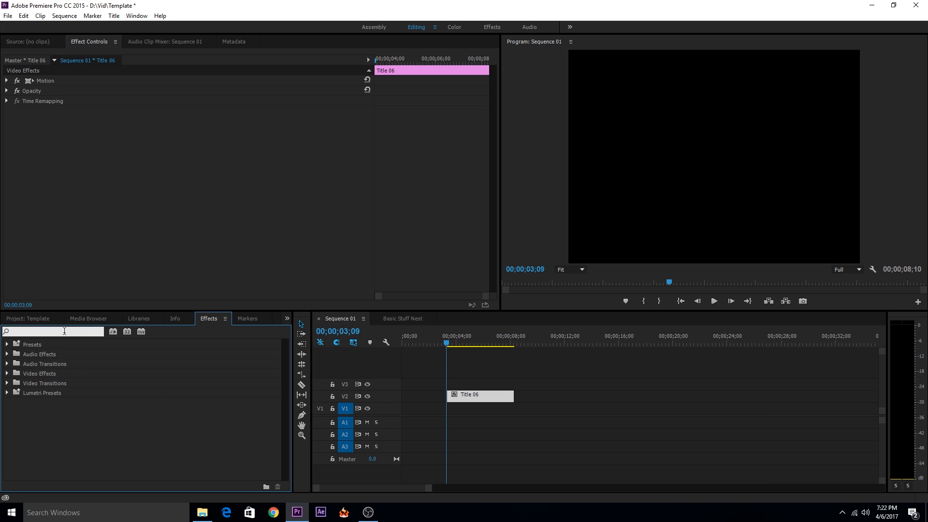
{"action": "type", "text": "trans"}
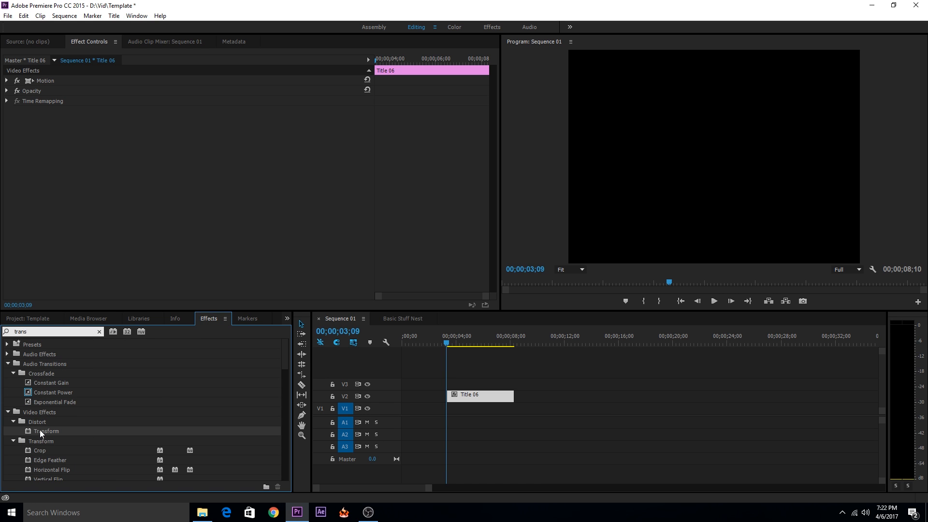
{"action": "left_click_drag", "start_coordinate": [47, 431], "coordinate": [492, 394]}
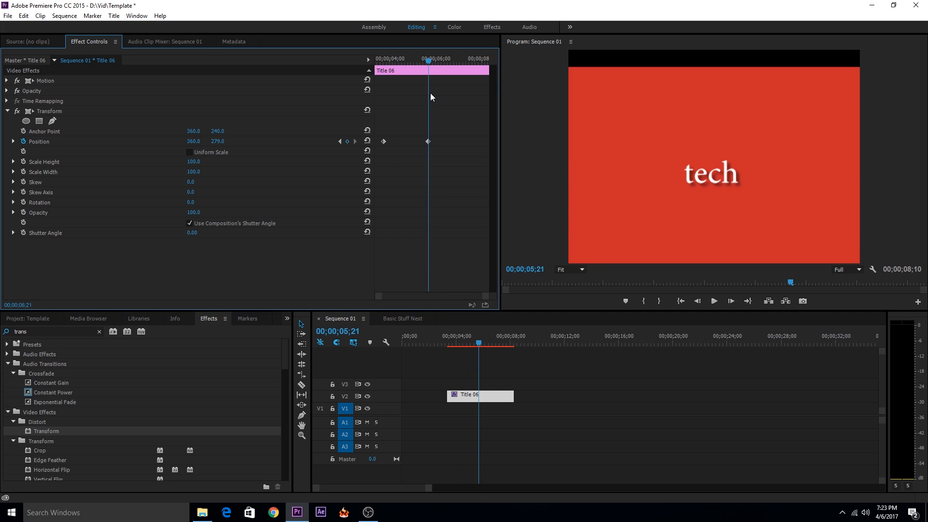
- Keyframe Transform Position so the tech card slides into its resting height
{"action": "left_click_drag", "start_coordinate": [426, 58], "coordinate": [386, 58]}
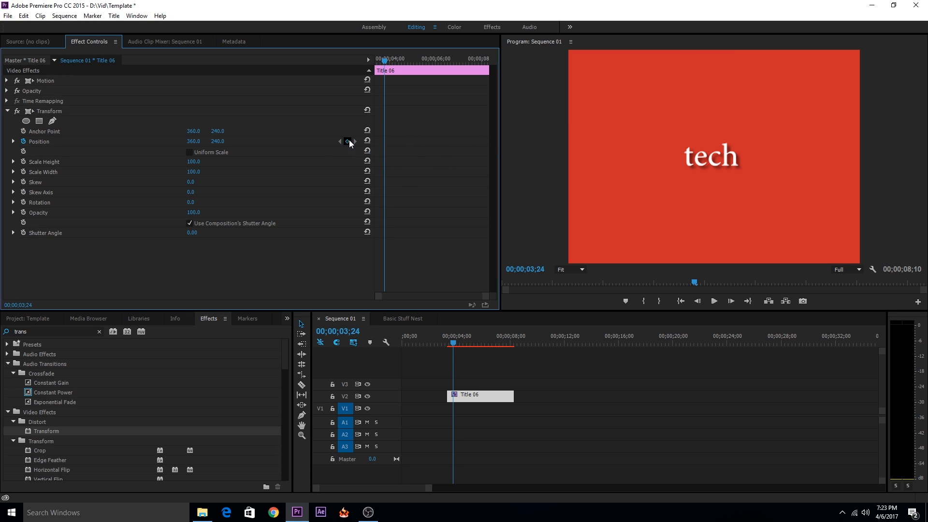
{"action": "left_click", "coordinate": [347, 141]}
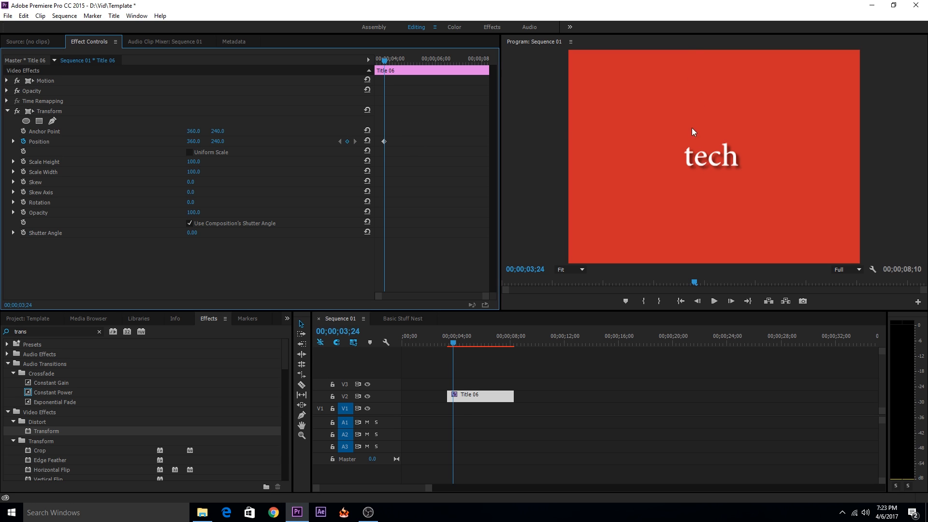
{"action": "mouse_move", "coordinate": [415, 174]}
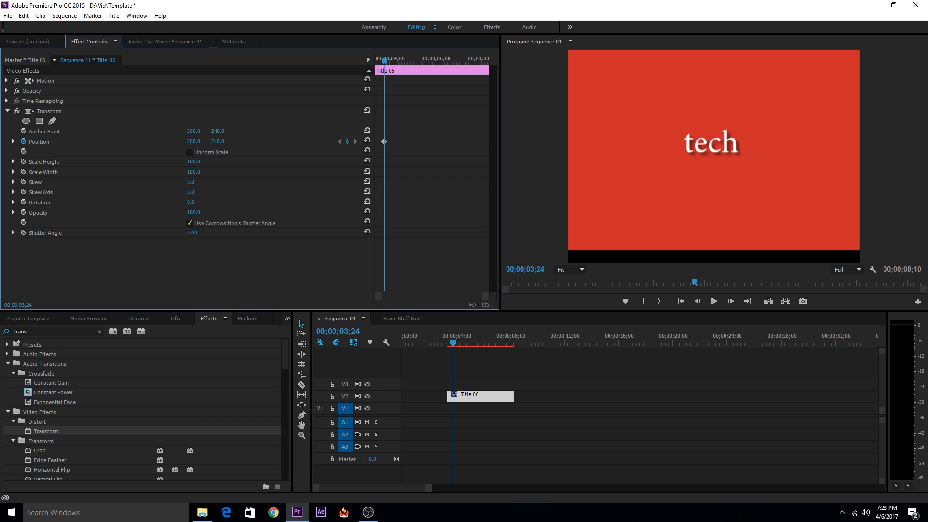
{"action": "left_click_drag", "start_coordinate": [218, 141], "coordinate": [217, 141]}
{"action": "type", "text": "241"}
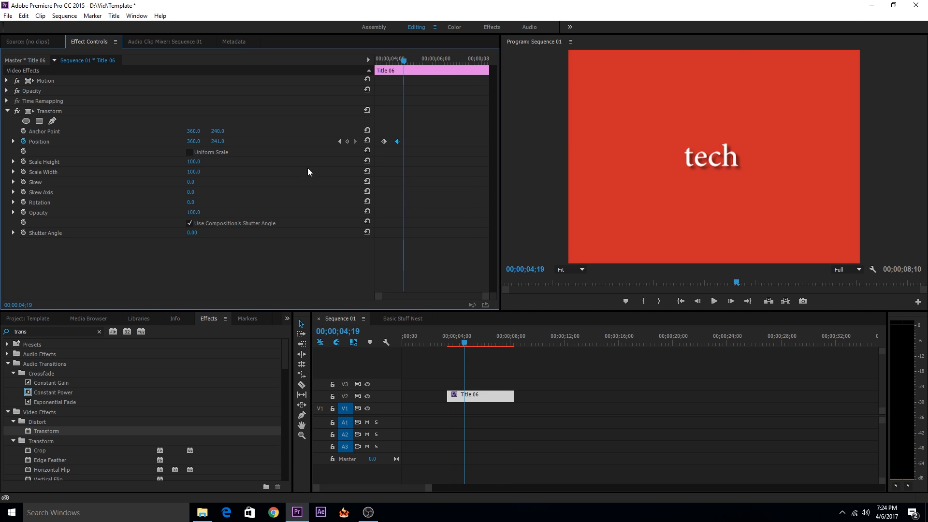
{"action": "mouse_move", "coordinate": [412, 133]}
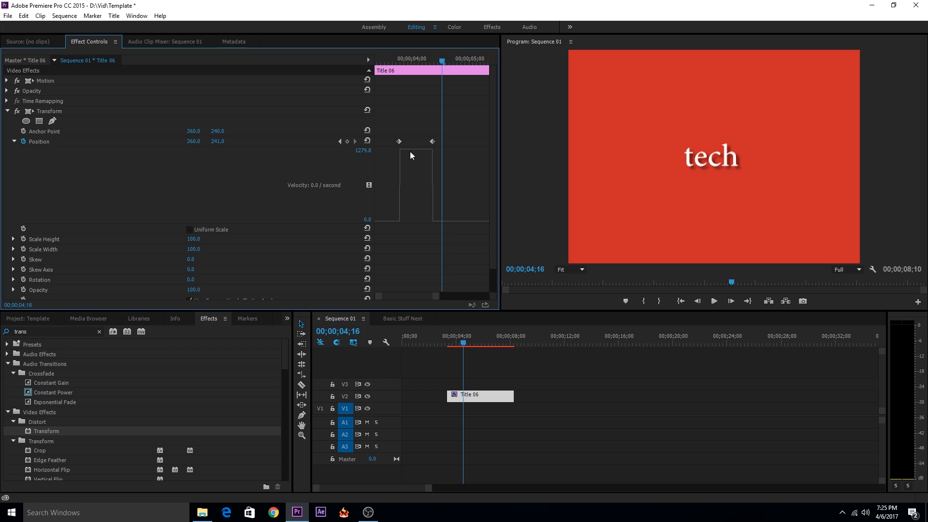
{"action": "mouse_move", "coordinate": [433, 153]}
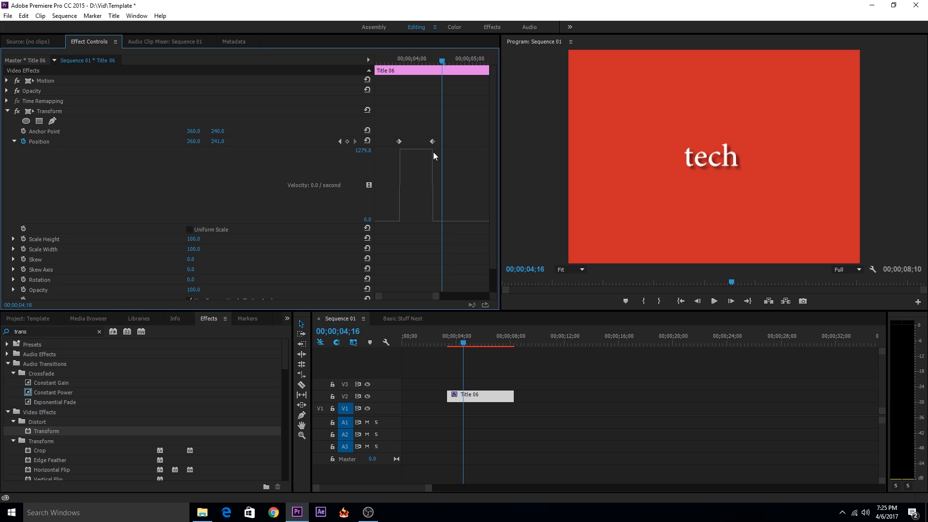
{"action": "mouse_move", "coordinate": [431, 152]}
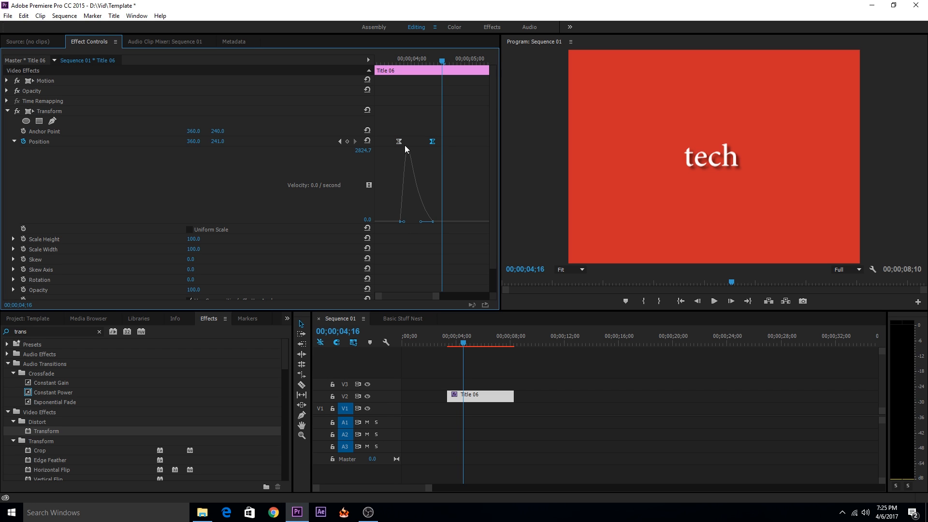
{"action": "mouse_move", "coordinate": [646, 213]}
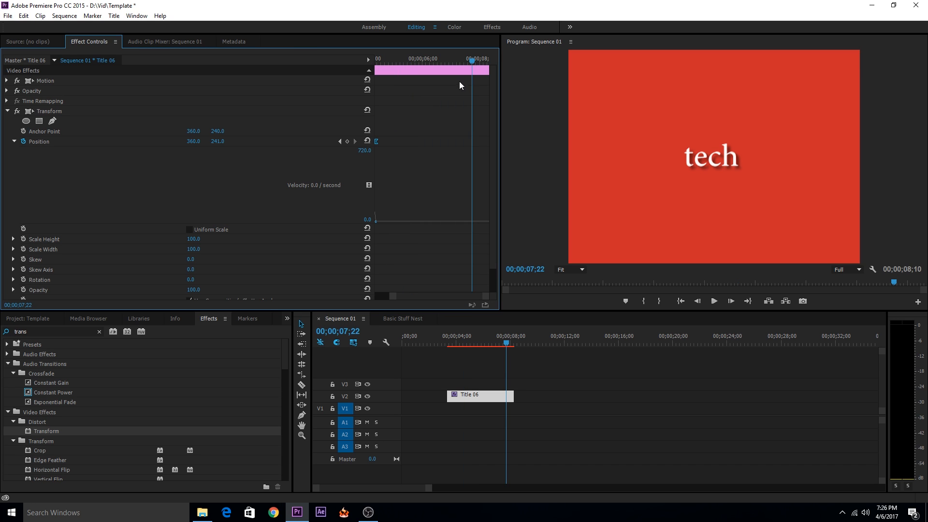
{"action": "mouse_move", "coordinate": [347, 142]}
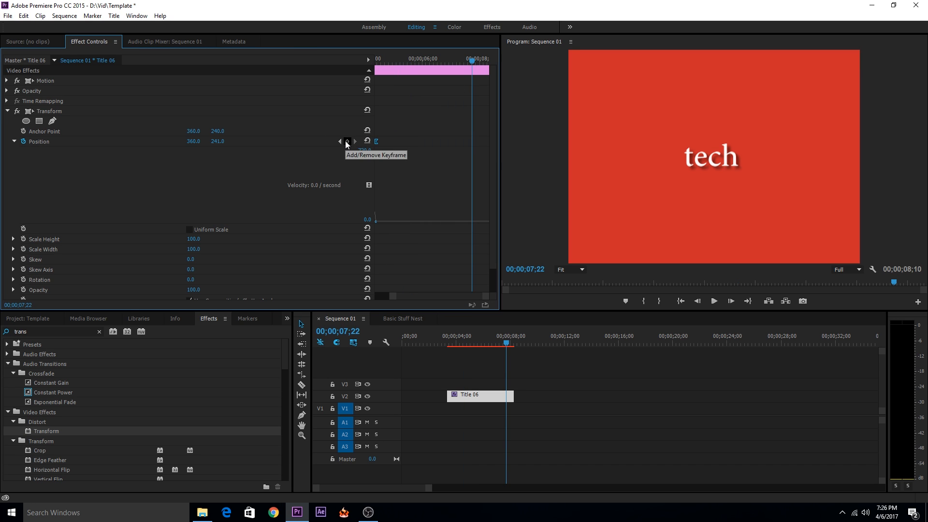
- Add eased exit keyframes with Position Y -254 so the card slides up out of frame
{"action": "left_click", "coordinate": [347, 141]}
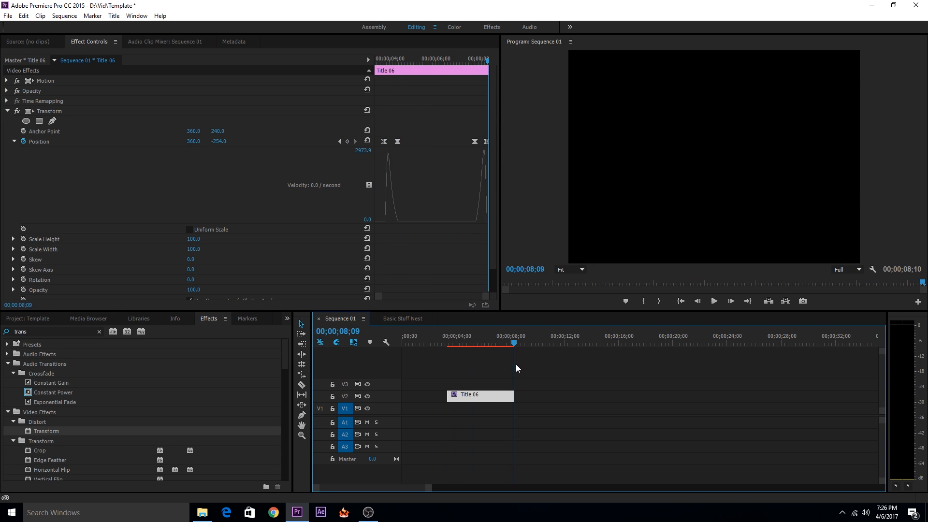
{"action": "left_click", "coordinate": [449, 343]}
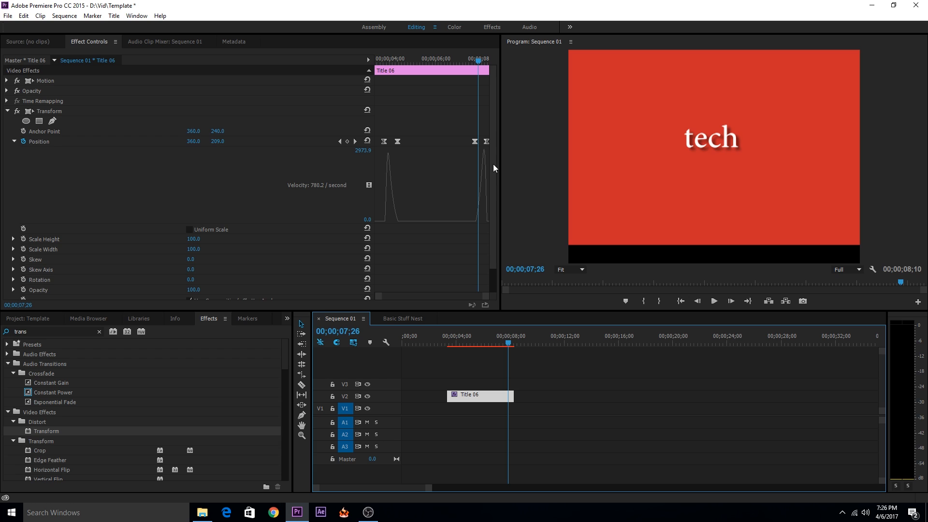
- Give Transform its own 180° shutter angle for motion blur and preview from the start
{"action": "scroll", "scroll_direction": "down", "scroll_amount": 3}
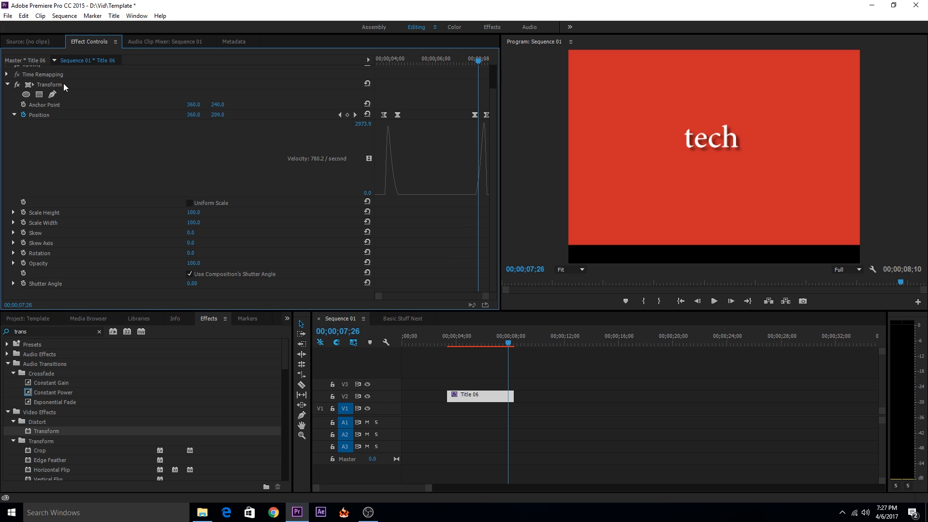
{"action": "left_click", "coordinate": [48, 84]}
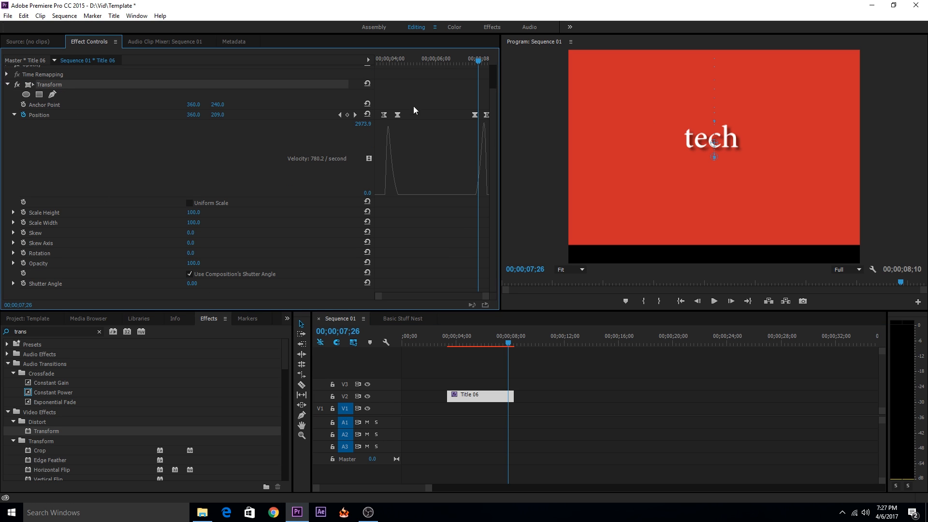
{"action": "mouse_move", "coordinate": [400, 209]}
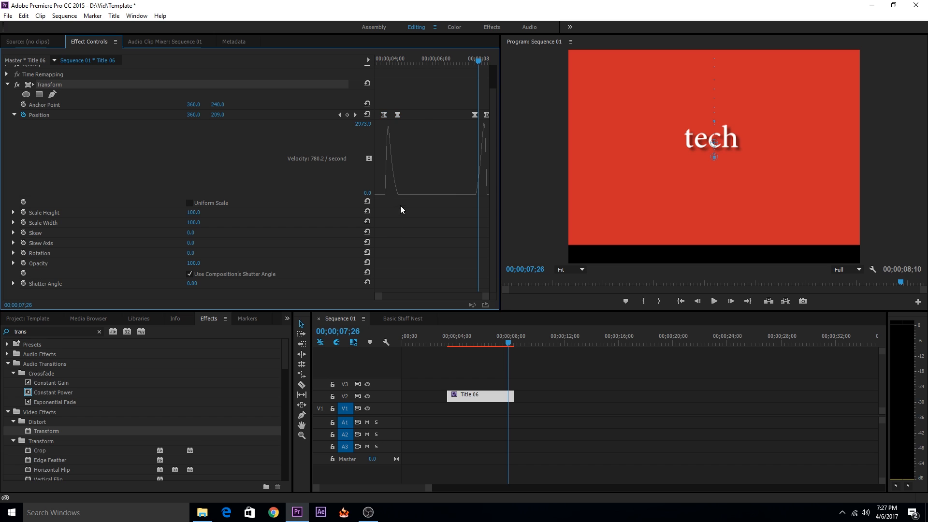
{"action": "mouse_move", "coordinate": [32, 331]}
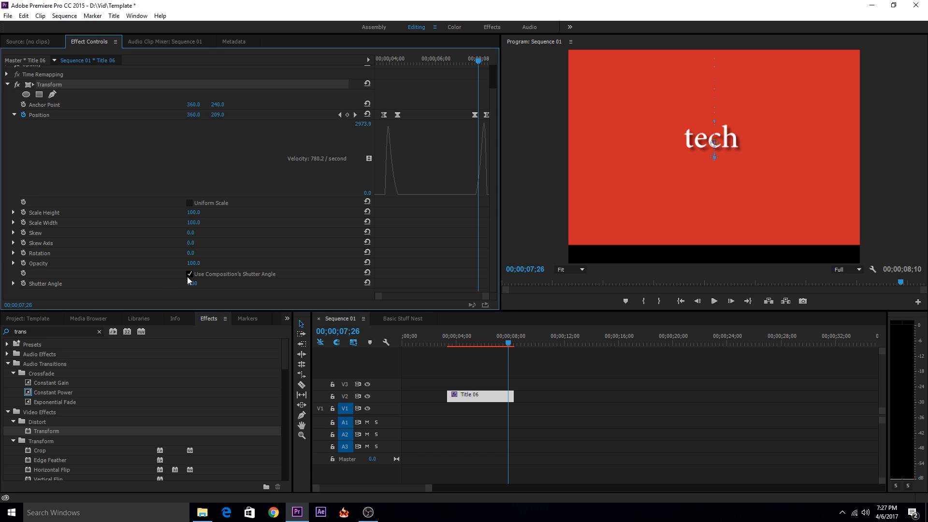
{"action": "left_click", "coordinate": [188, 273]}
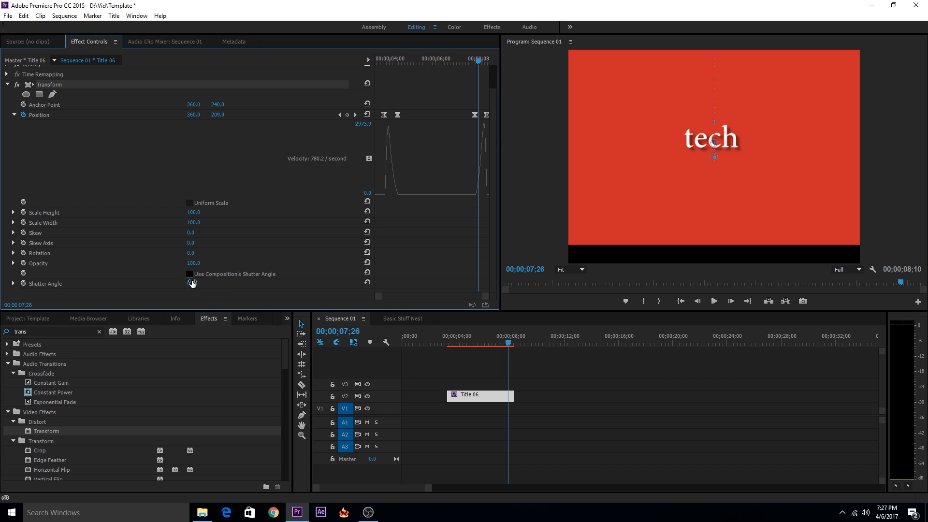
{"action": "left_click", "coordinate": [200, 283]}
{"action": "type", "text": "180"}
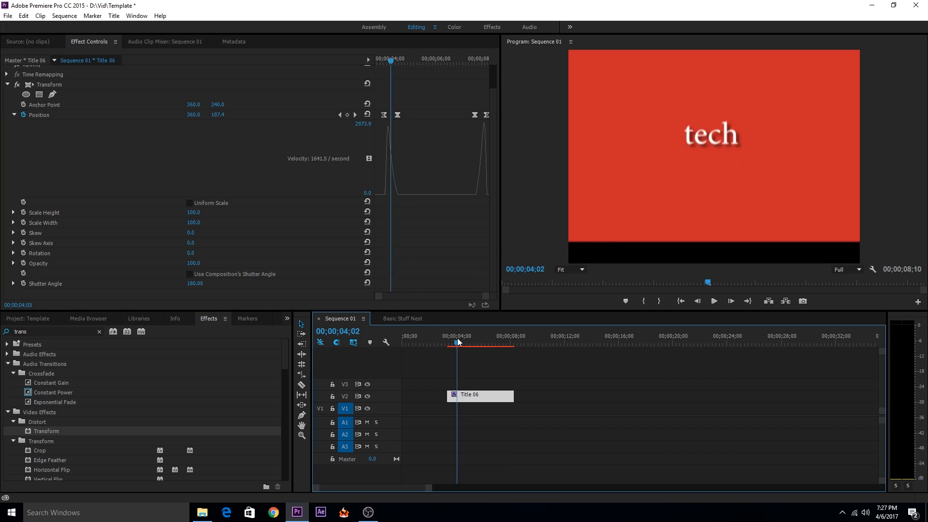
{"action": "left_click", "coordinate": [449, 343]}
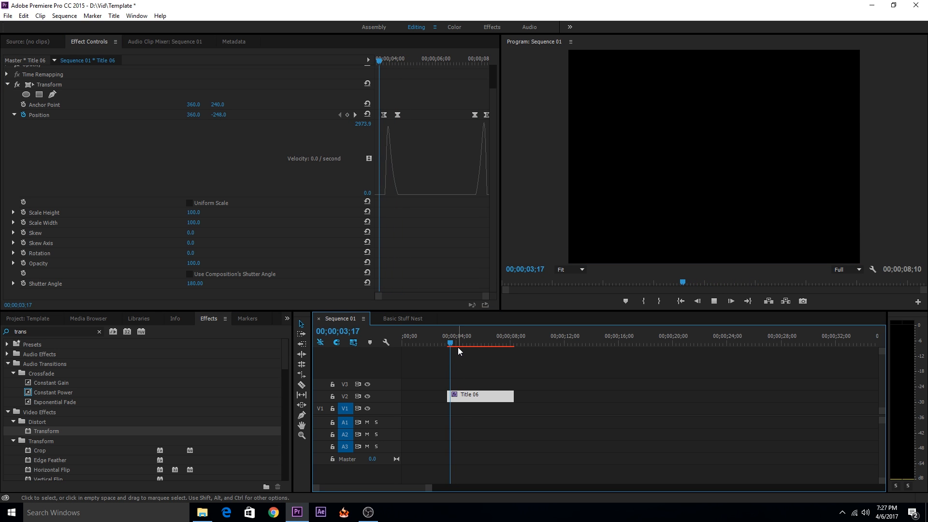
- Tighten the entry keyframes for a faster slide-in and preview the result
{"action": "left_click", "coordinate": [463, 343]}
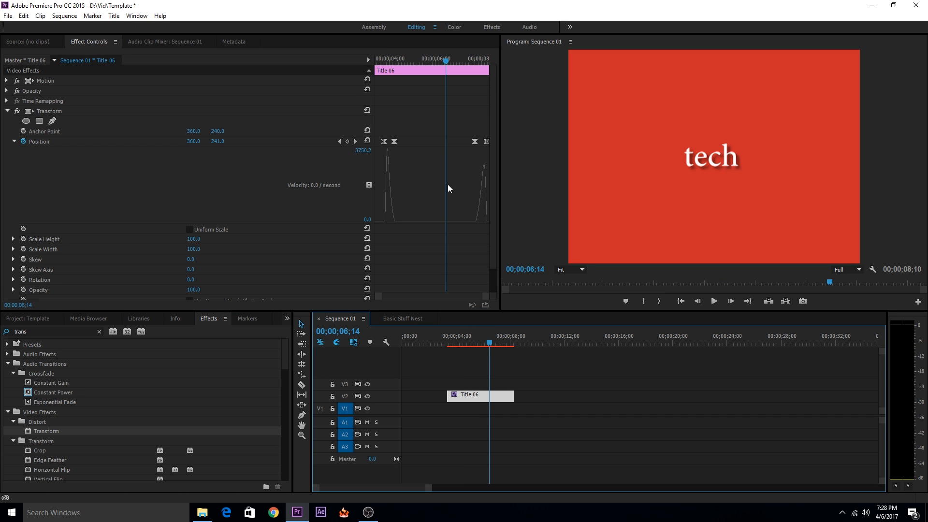
{"action": "mouse_move", "coordinate": [682, 164]}
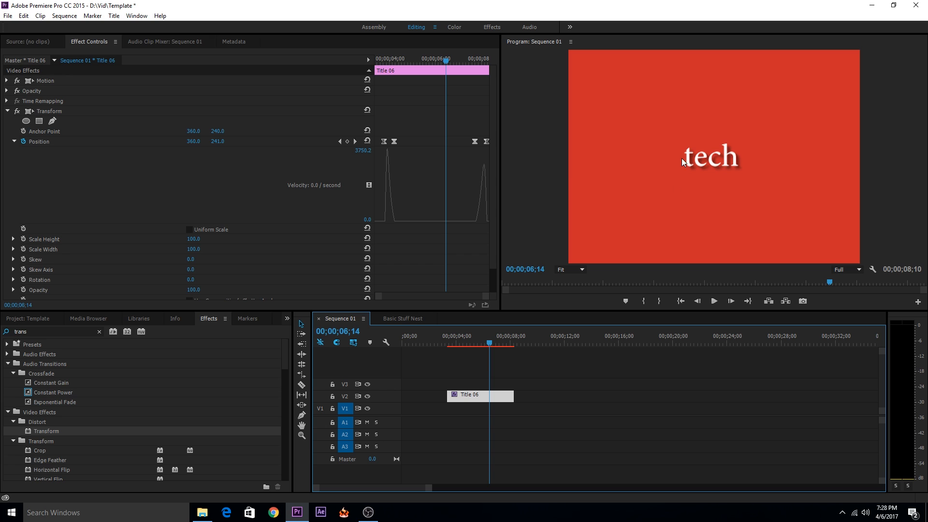
{"action": "mouse_move", "coordinate": [397, 185]}
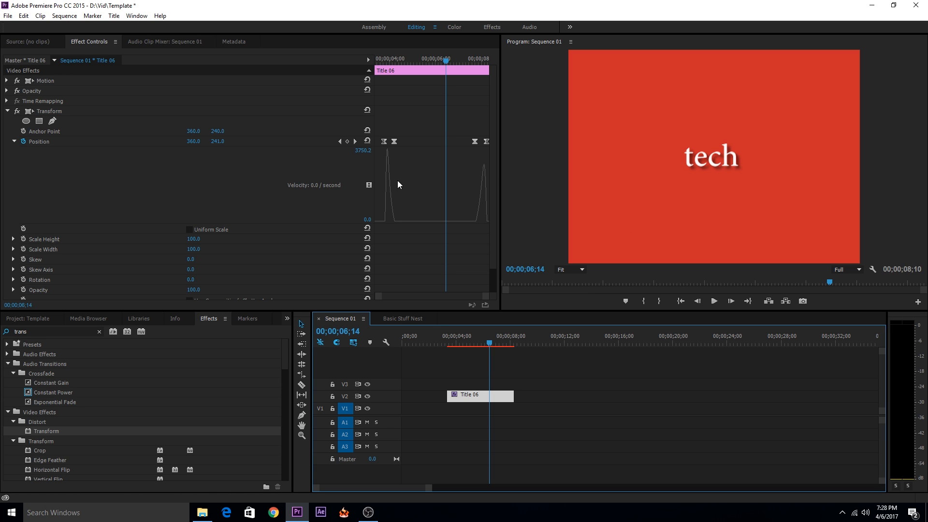
{"action": "mouse_move", "coordinate": [109, 312]}
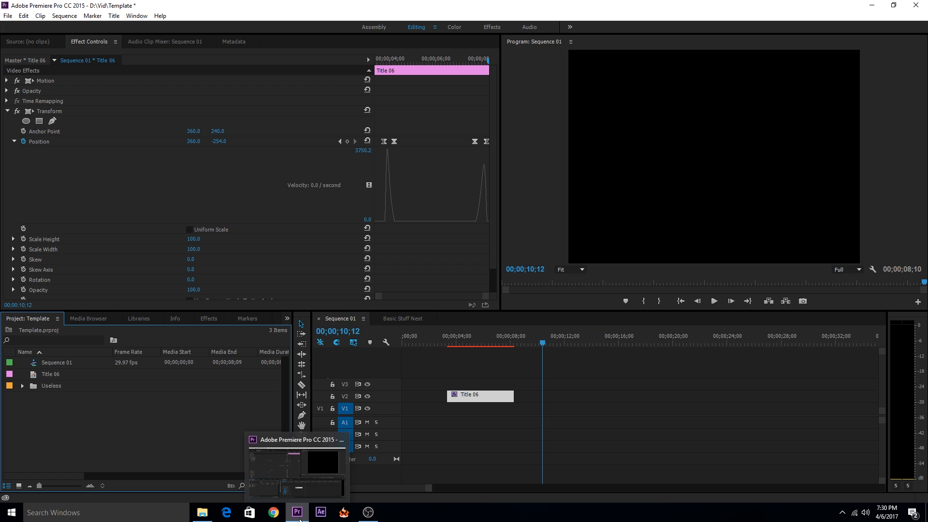
- Paste Title 06's Transform animation onto the Thumb3.jpg image clip
{"action": "left_click", "coordinate": [201, 512]}
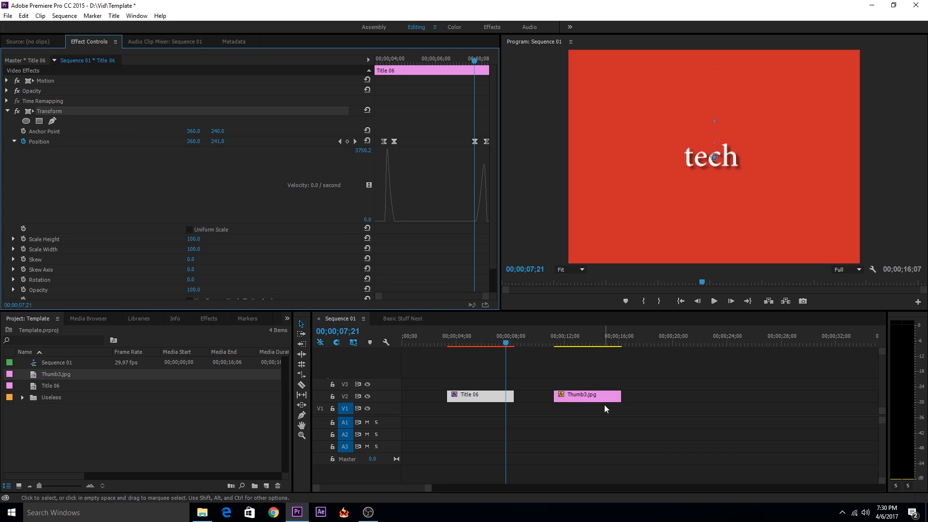
{"action": "right_click", "coordinate": [48, 110]}
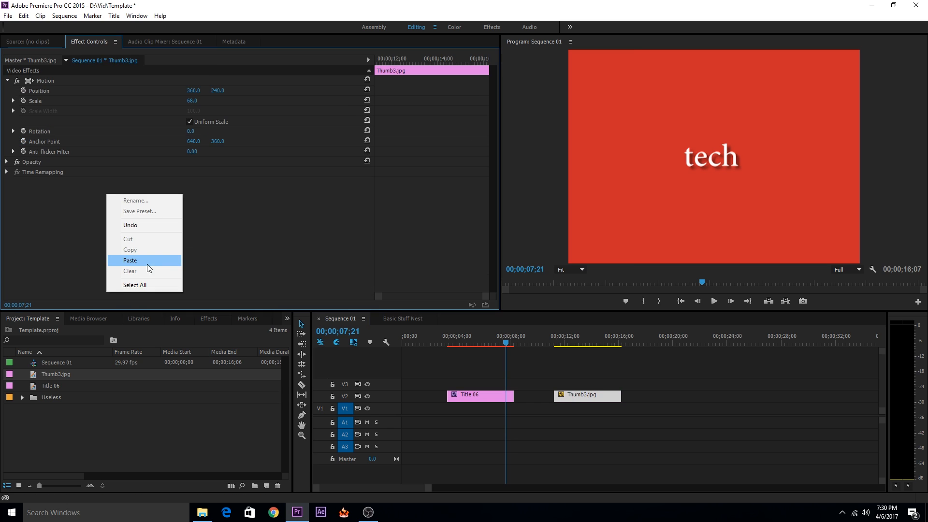
{"action": "left_click", "coordinate": [130, 260]}
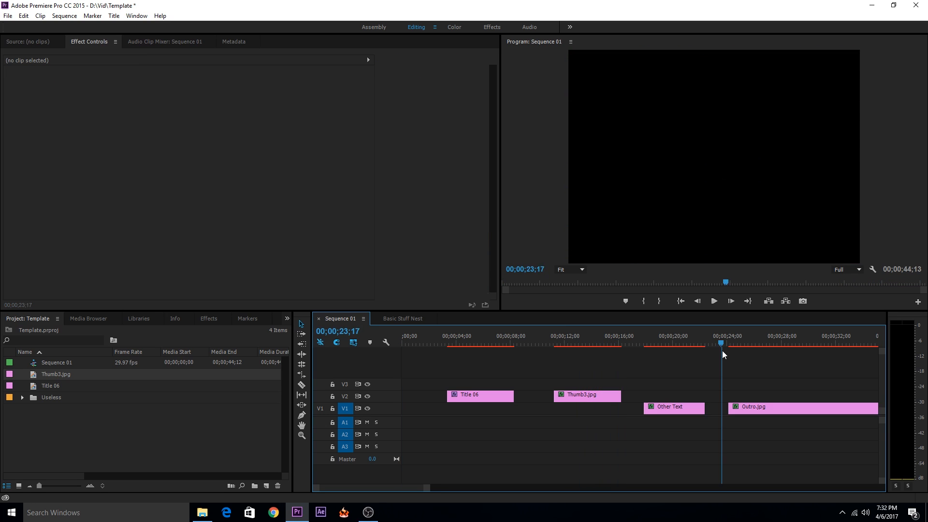
- Edit the Other Text lower-third clip to read SUBSCRIBE with eased Transform Position keyframes
{"action": "left_click", "coordinate": [722, 354]}
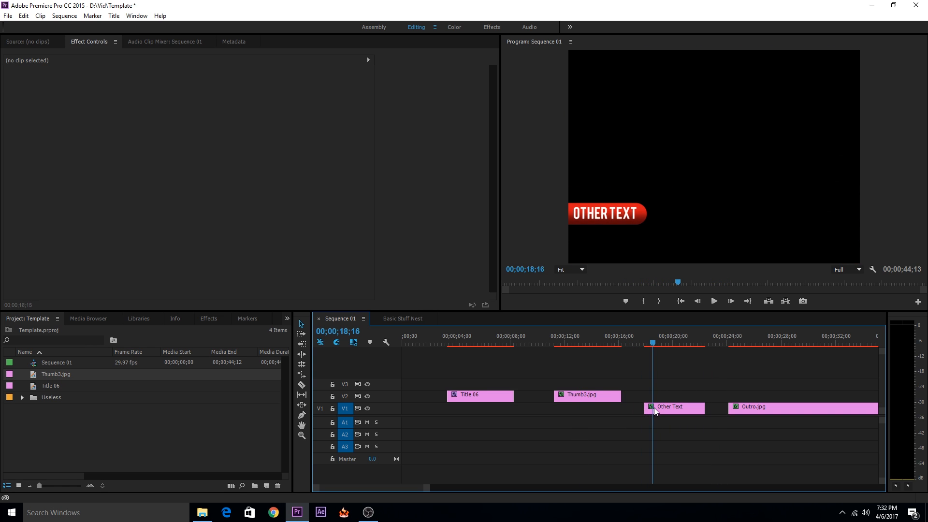
{"action": "left_click", "coordinate": [672, 407]}
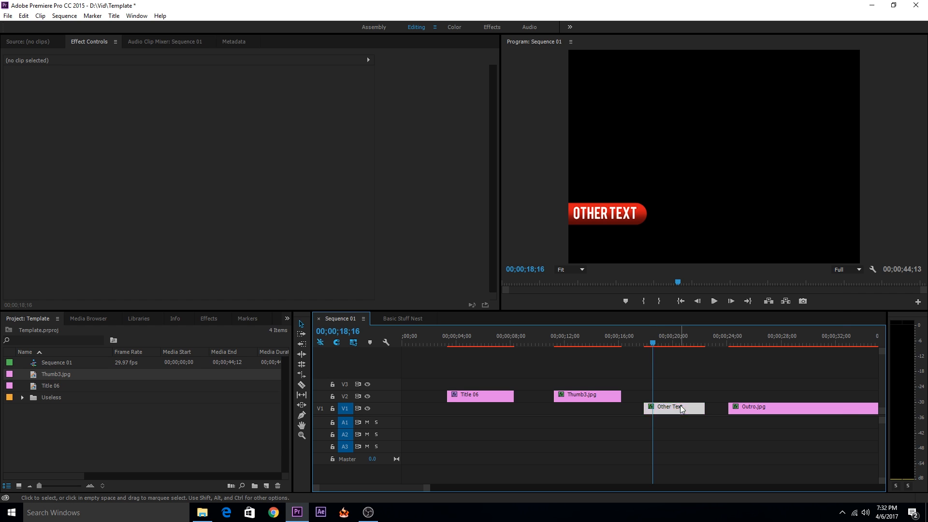
{"action": "double_click", "coordinate": [673, 407]}
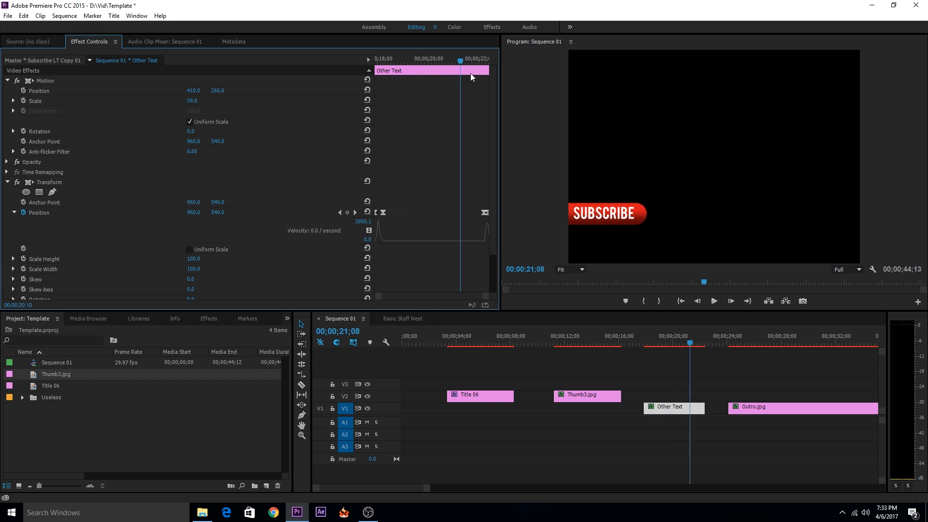
{"action": "left_click", "coordinate": [674, 335]}
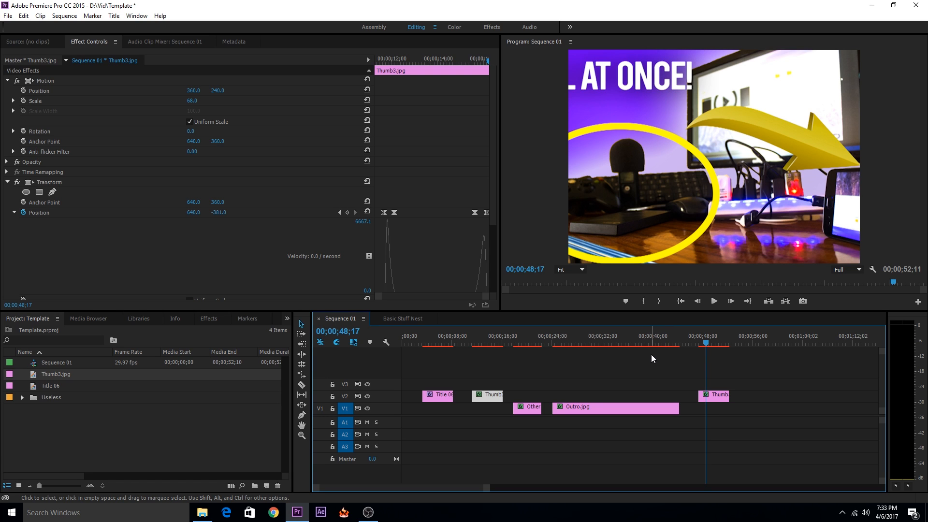
{"action": "mouse_move", "coordinate": [715, 399]}
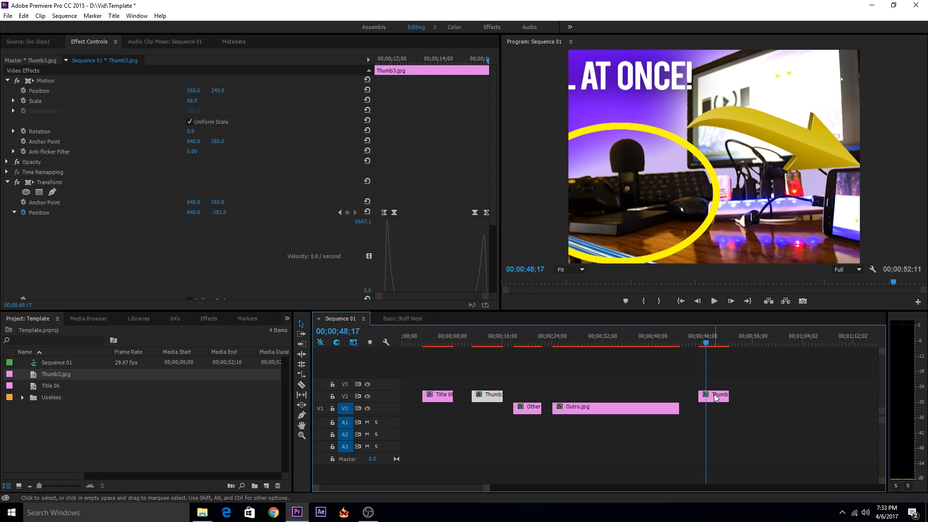